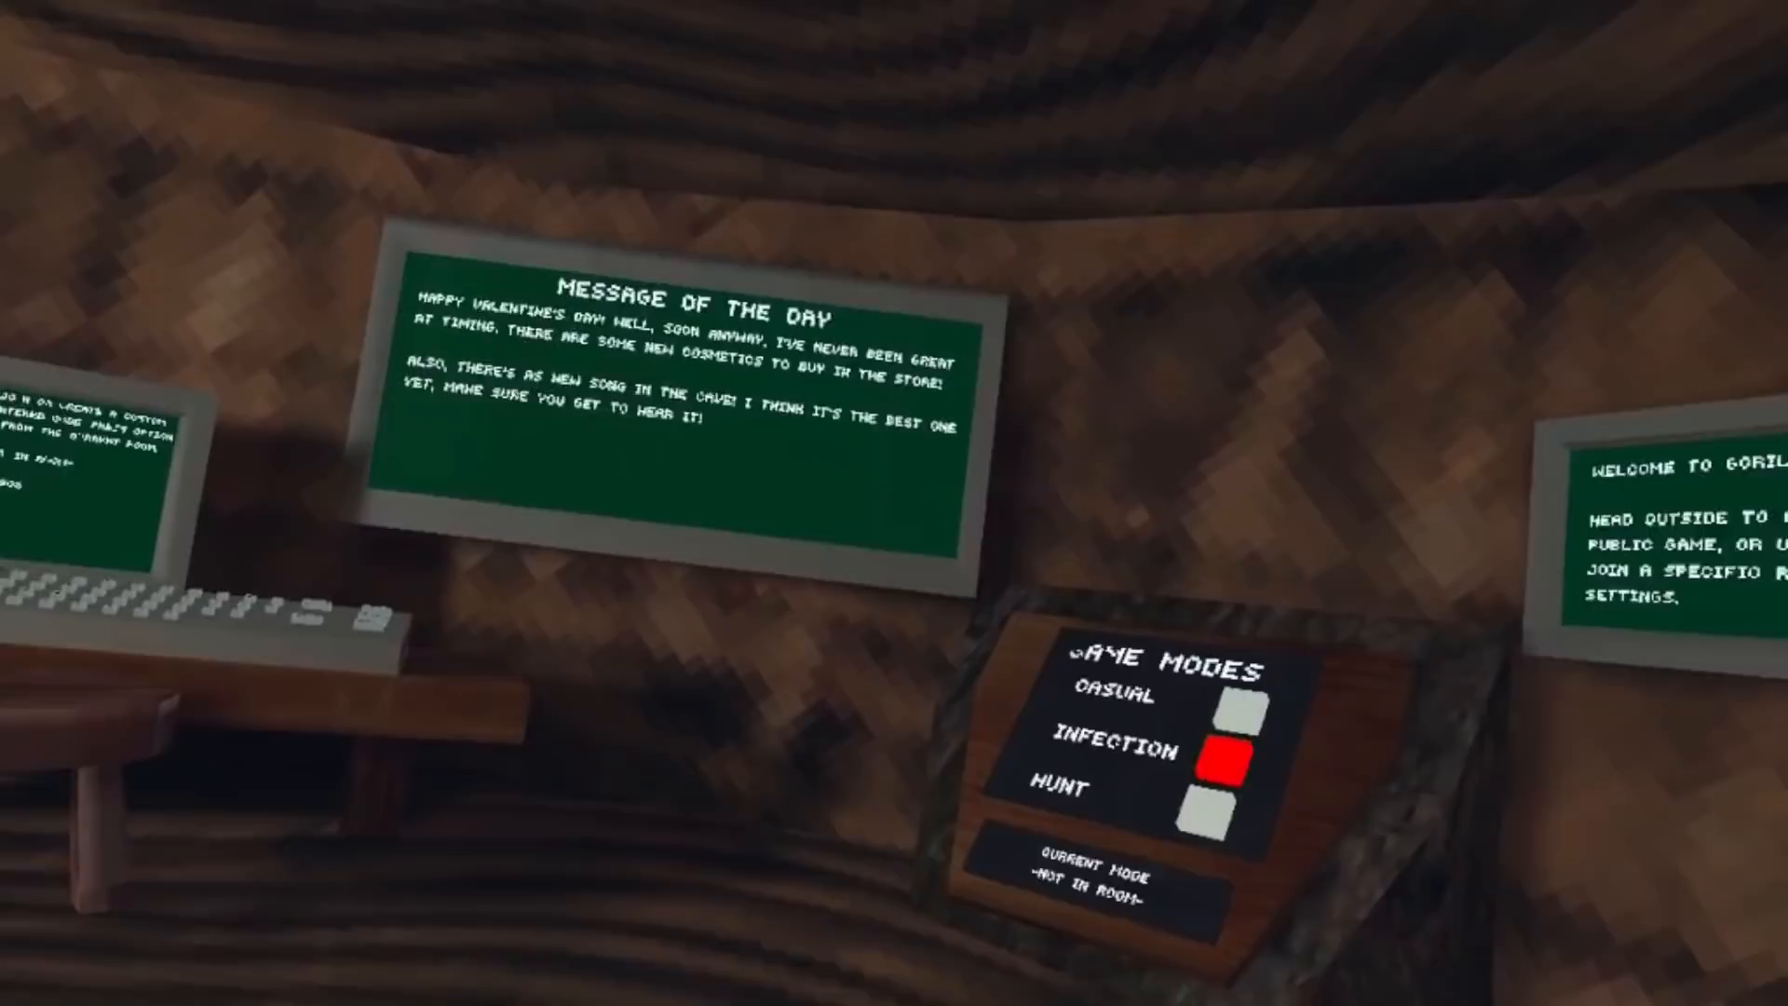
mouse_move(894, 502)
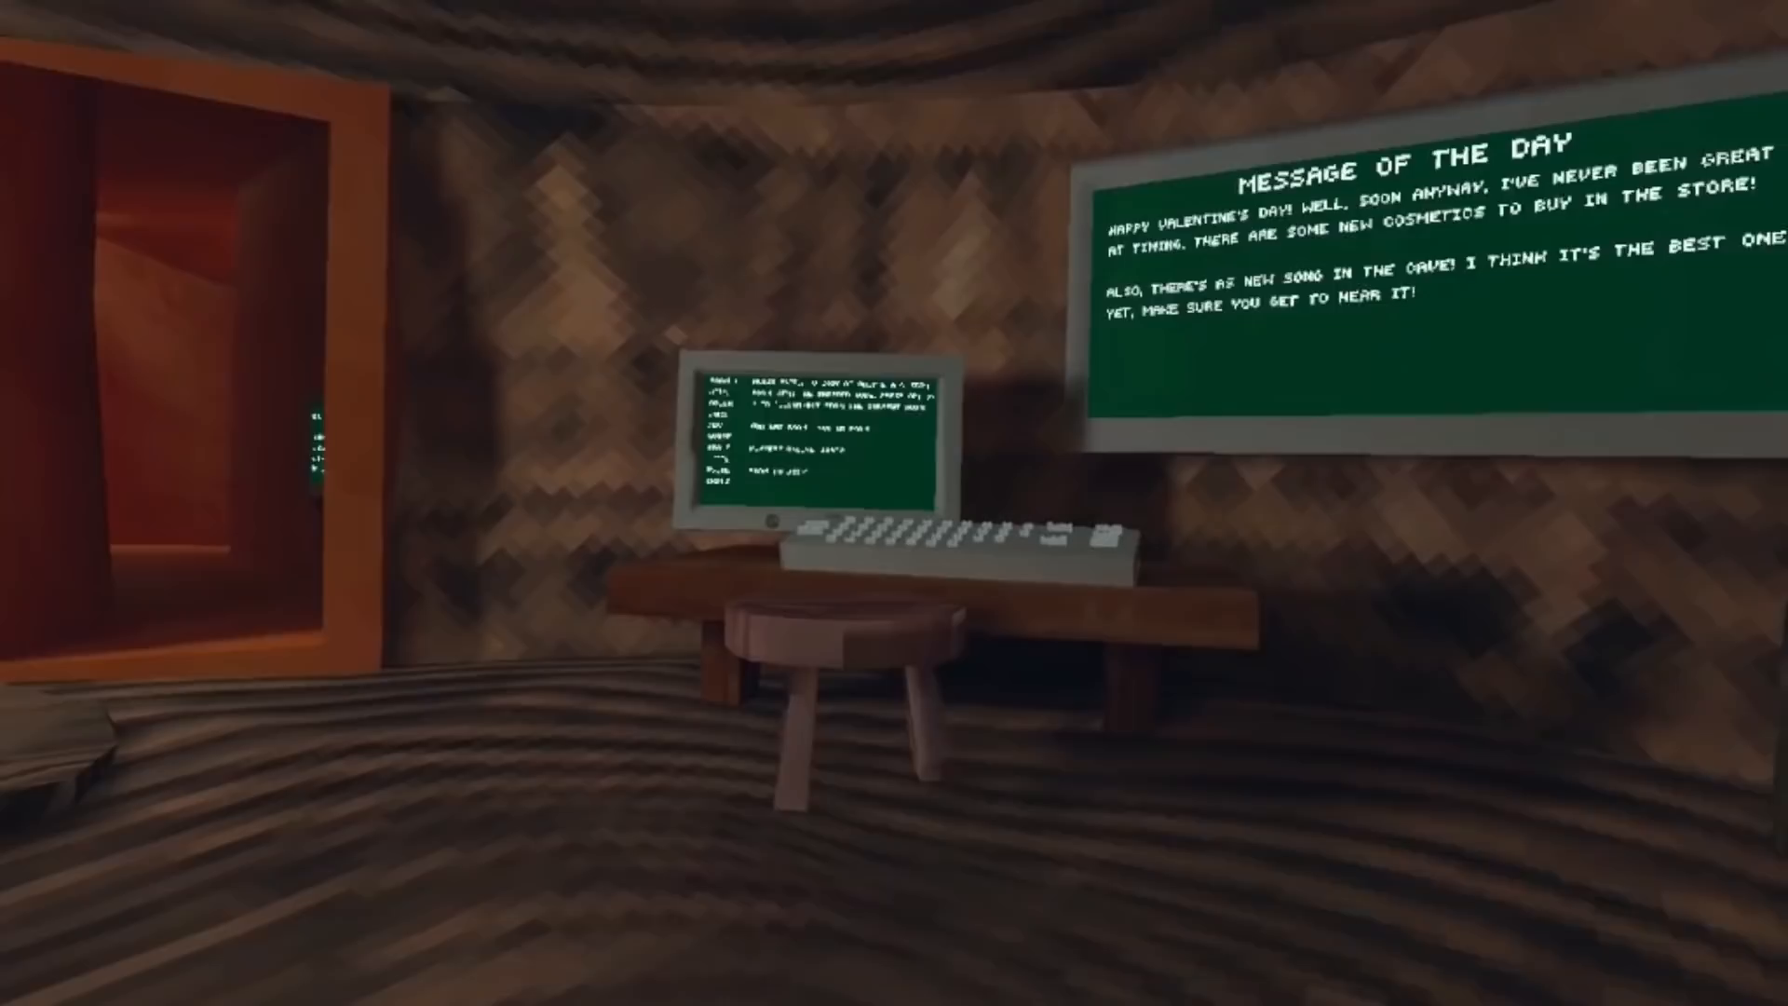